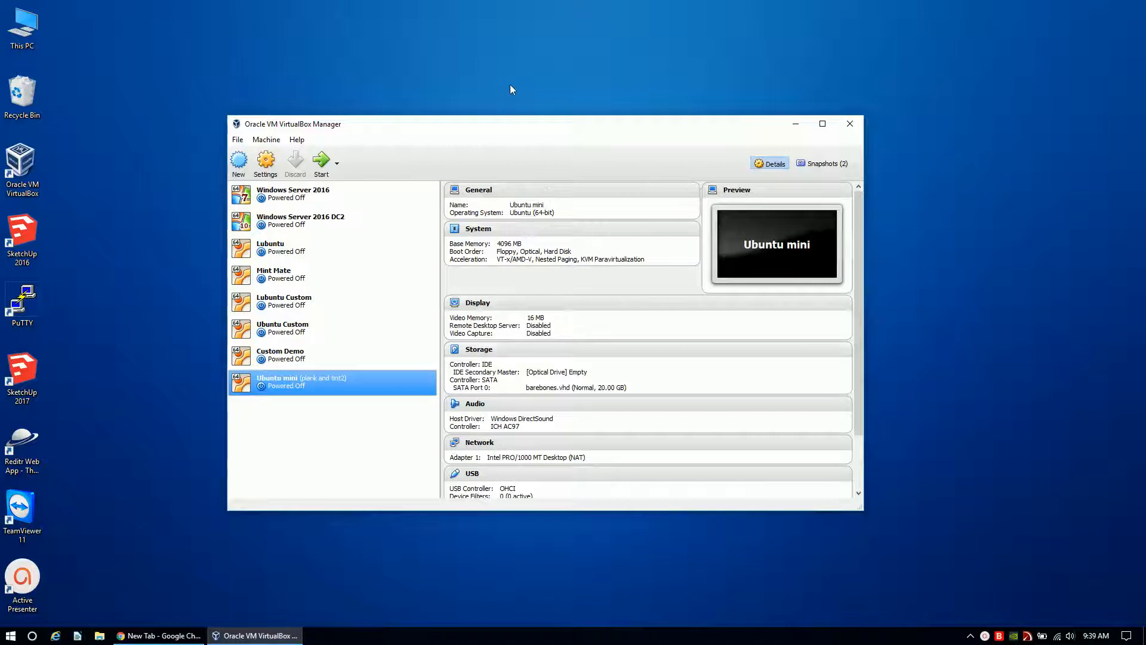
pyautogui.moveTo(383, 79)
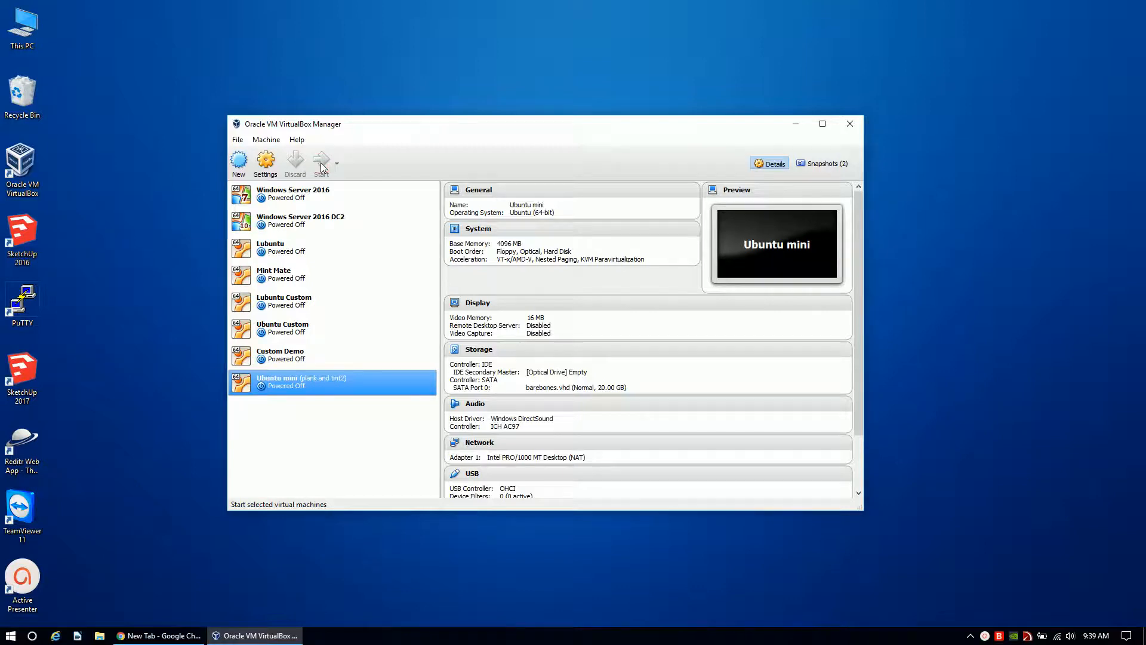
# - Start the Ubuntu mini virtual machine from VirtualBox Manager
pyautogui.click(320, 162)
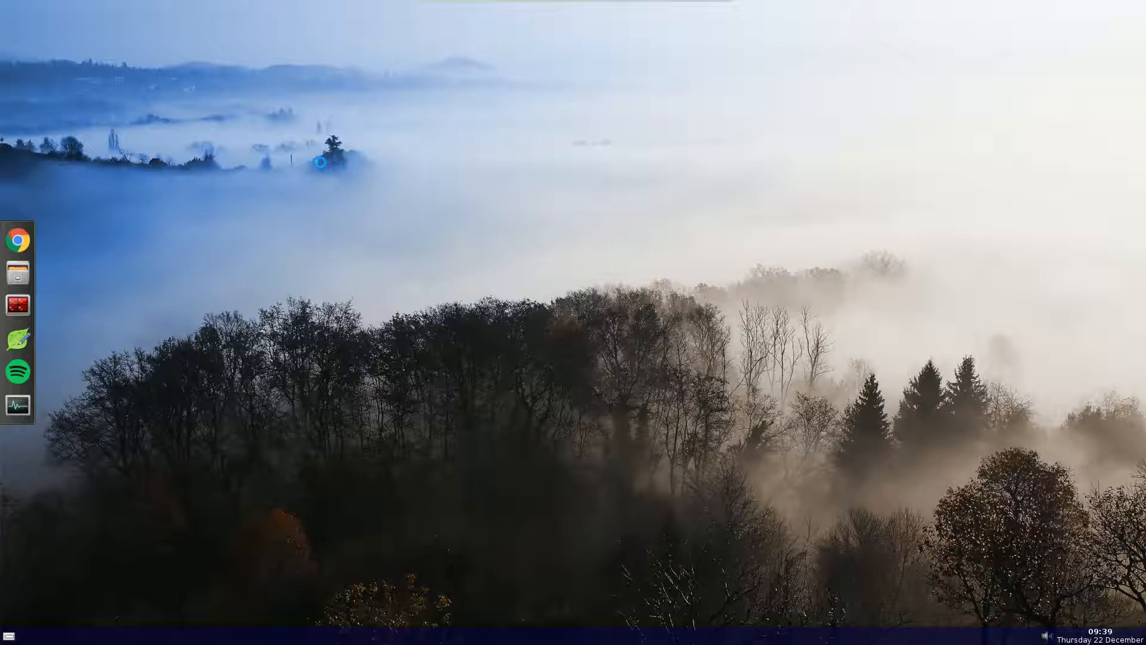
# - Run top in a Terminator window and highlight the ~160 MB used-memory figure
pyautogui.click(16, 304)
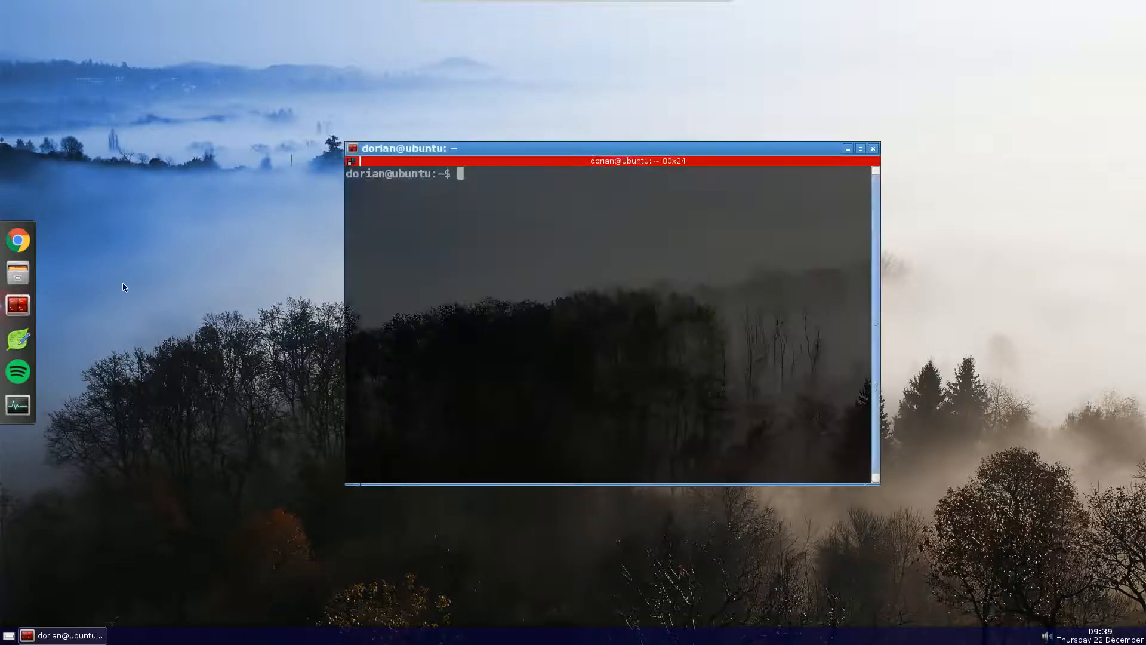
pyautogui.write('top')
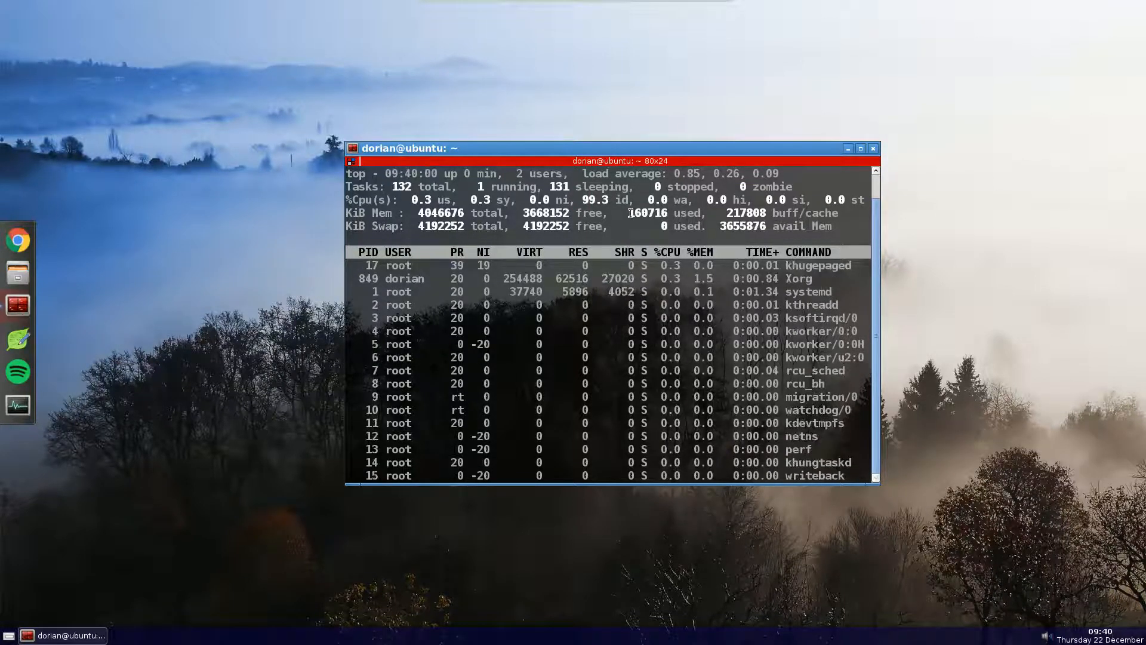
pyautogui.doubleClick(646, 212)
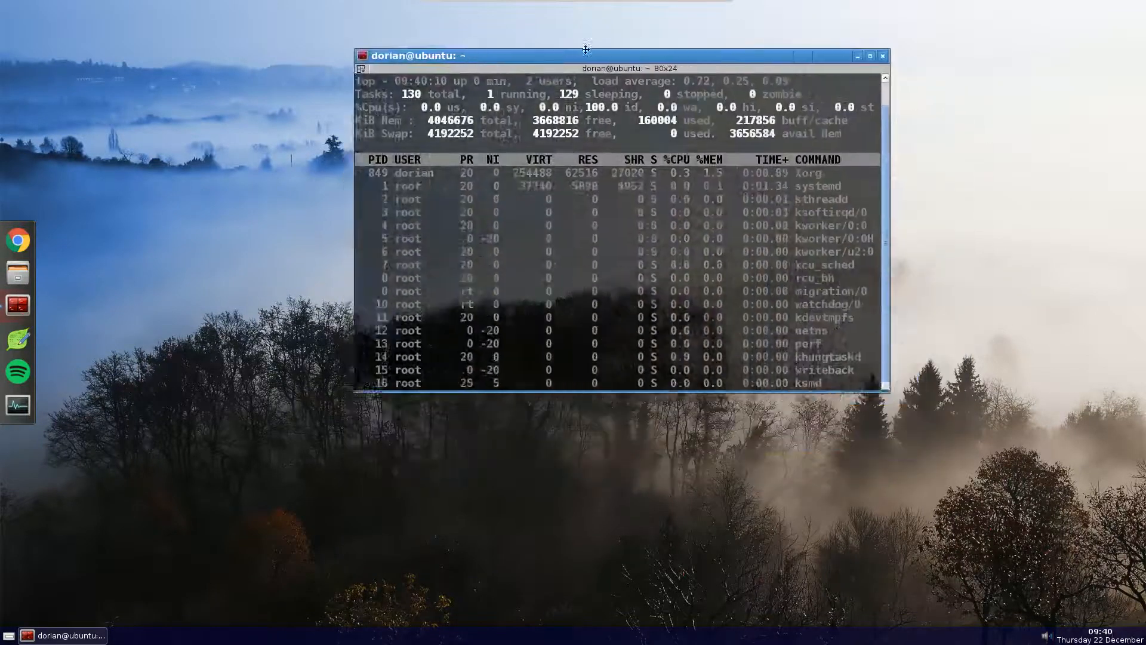
# - Move the terminal window to the right and dismiss the home folder window
pyautogui.moveTo(585, 56); pyautogui.dragTo(661, 116)
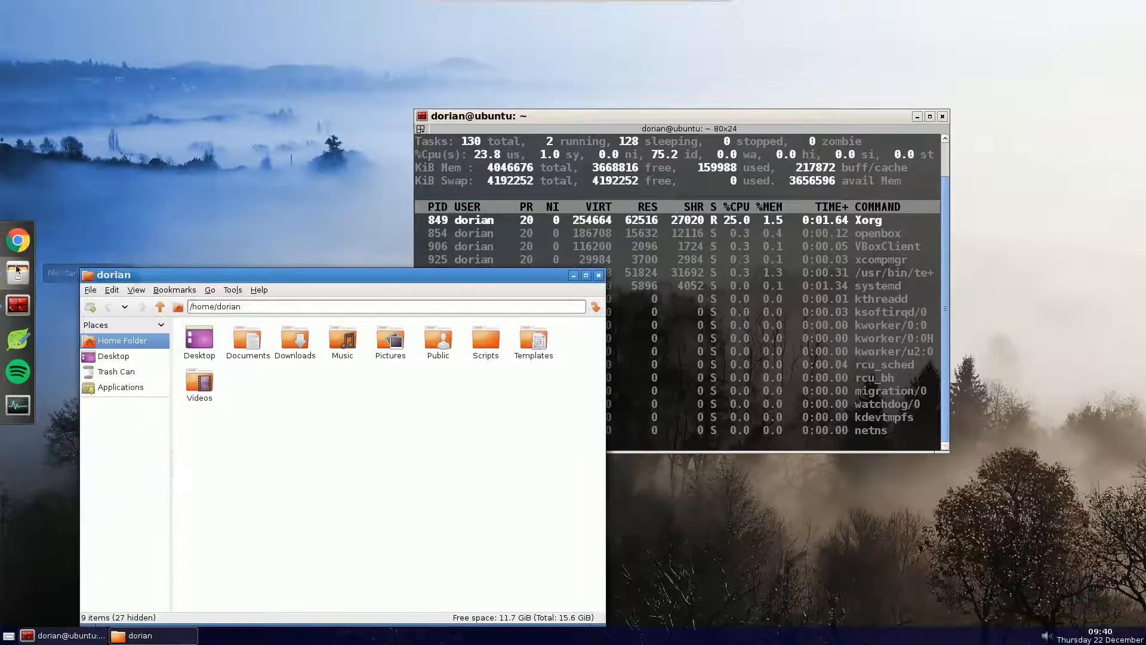
pyautogui.click(18, 240)
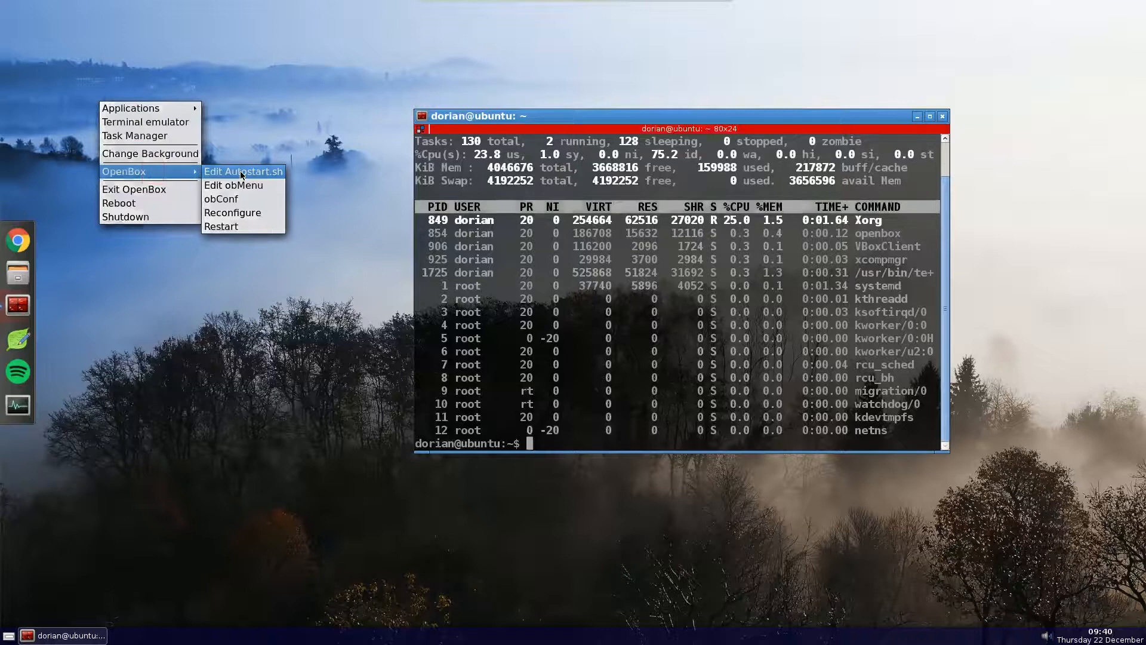
# - Edit autostart.sh in Leafpad via the desktop menu's OpenBox entry
pyautogui.click(244, 171)
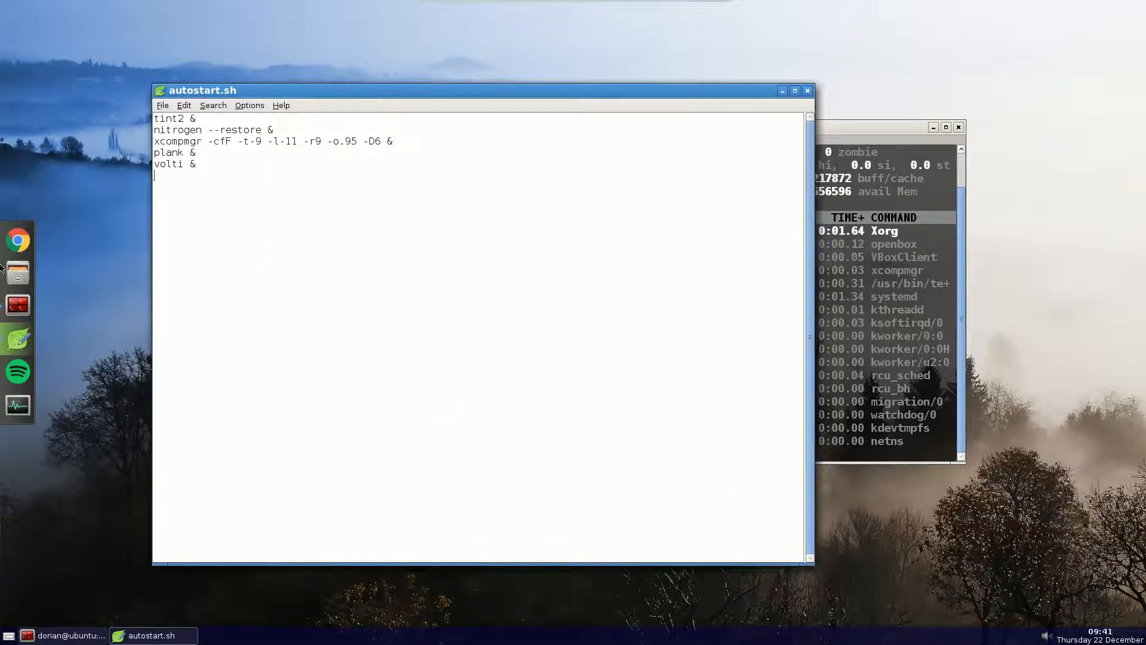
pyautogui.moveTo(18, 240)
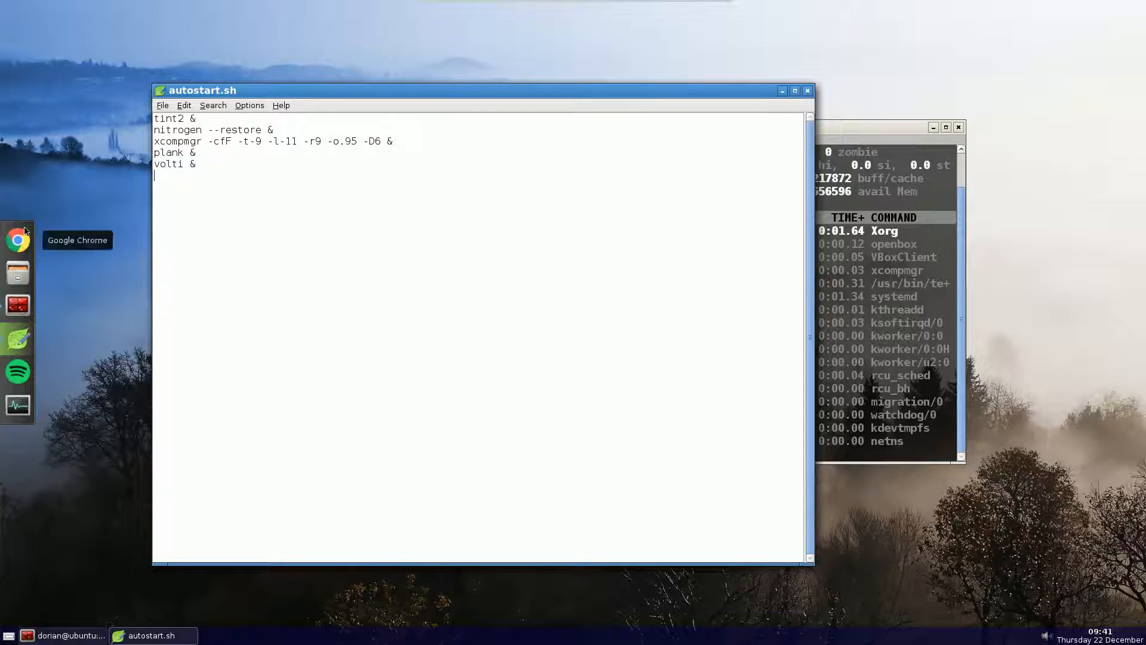
pyautogui.moveTo(3, 327)
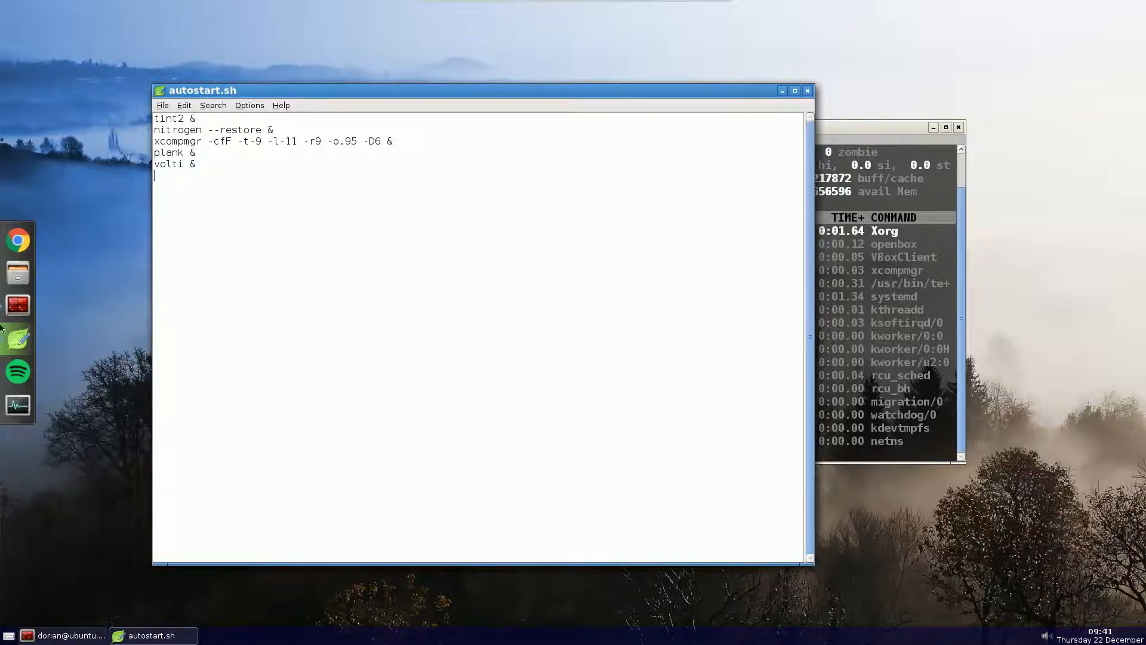
pyautogui.moveTo(18, 240)
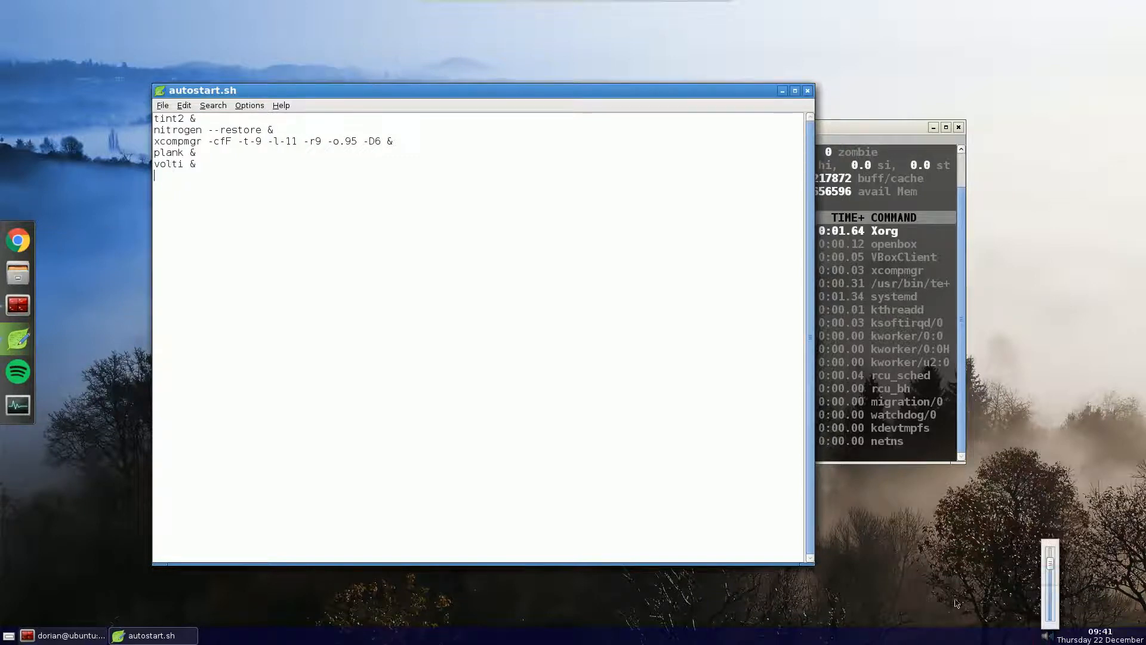
pyautogui.moveTo(702, 151)
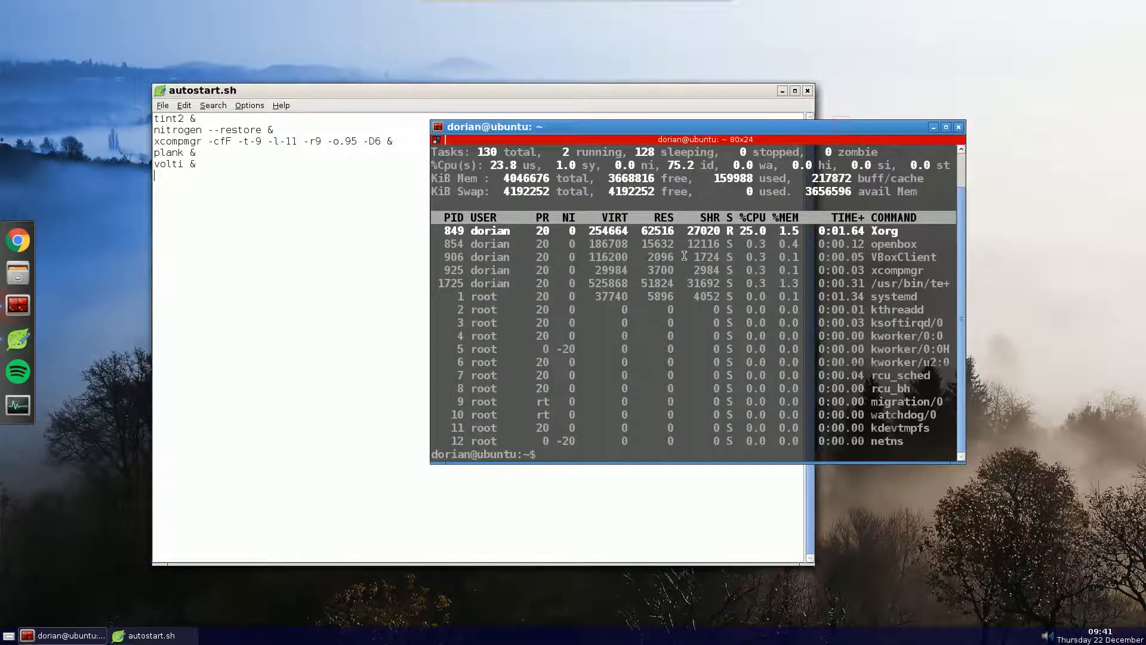
# - Kill tint2, try fbpanel and lxpanel, then relaunch tint2 from the terminal
pyautogui.write('pkill tint2')
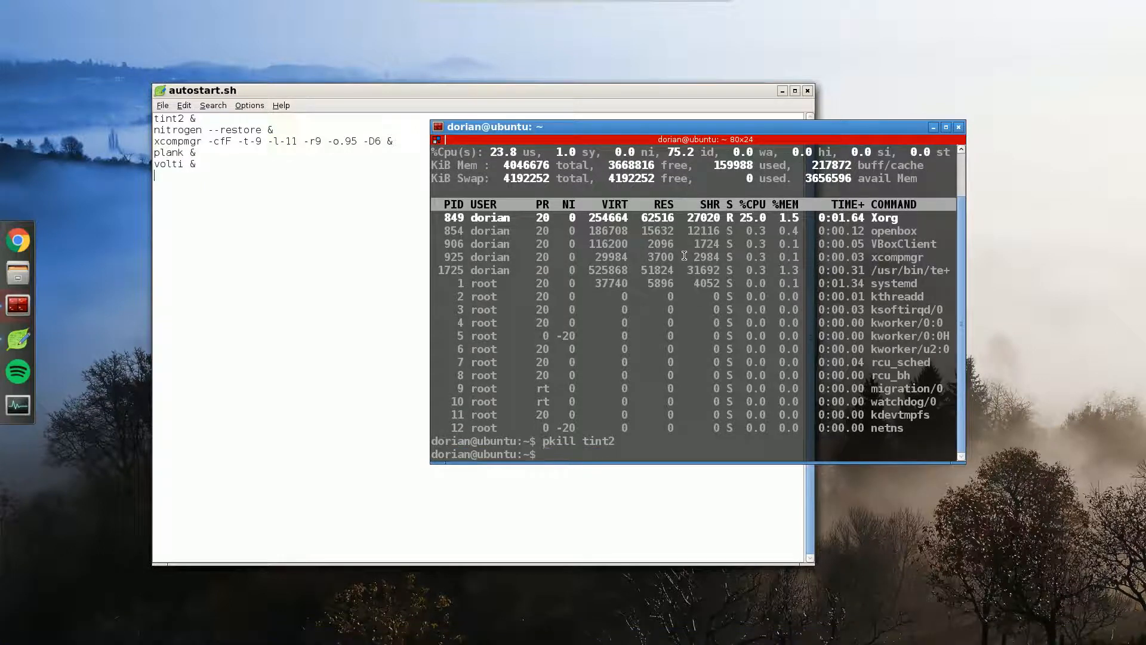
pyautogui.write('fbpanel')
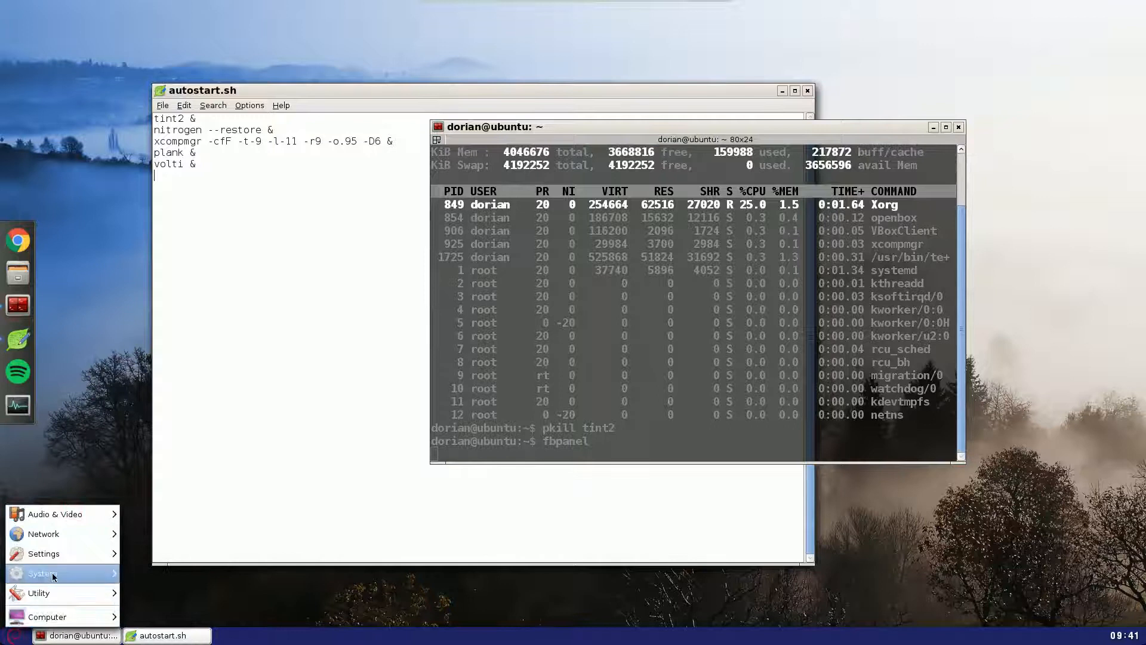
pyautogui.moveTo(38, 592)
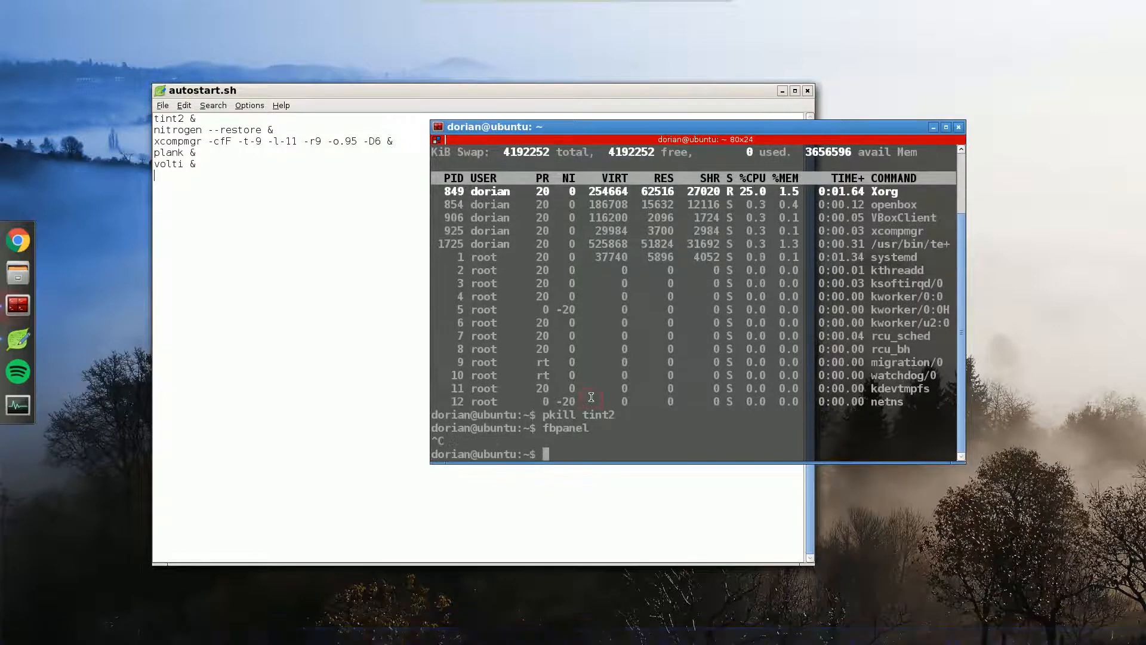
pyautogui.write('lxpanel')
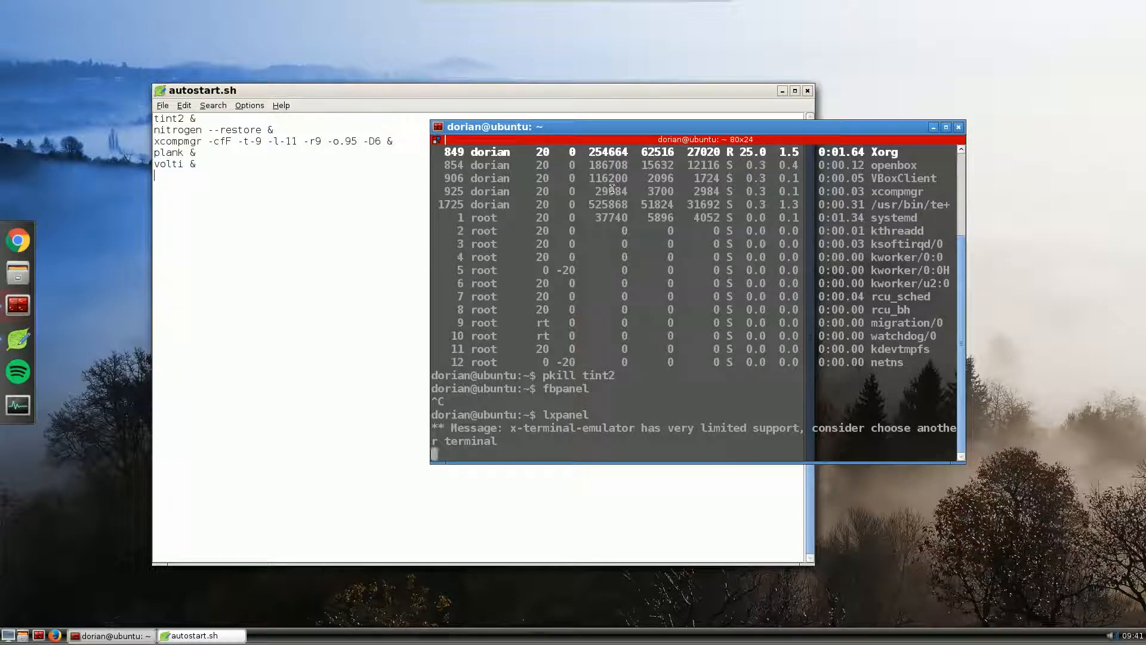
pyautogui.click(9, 634)
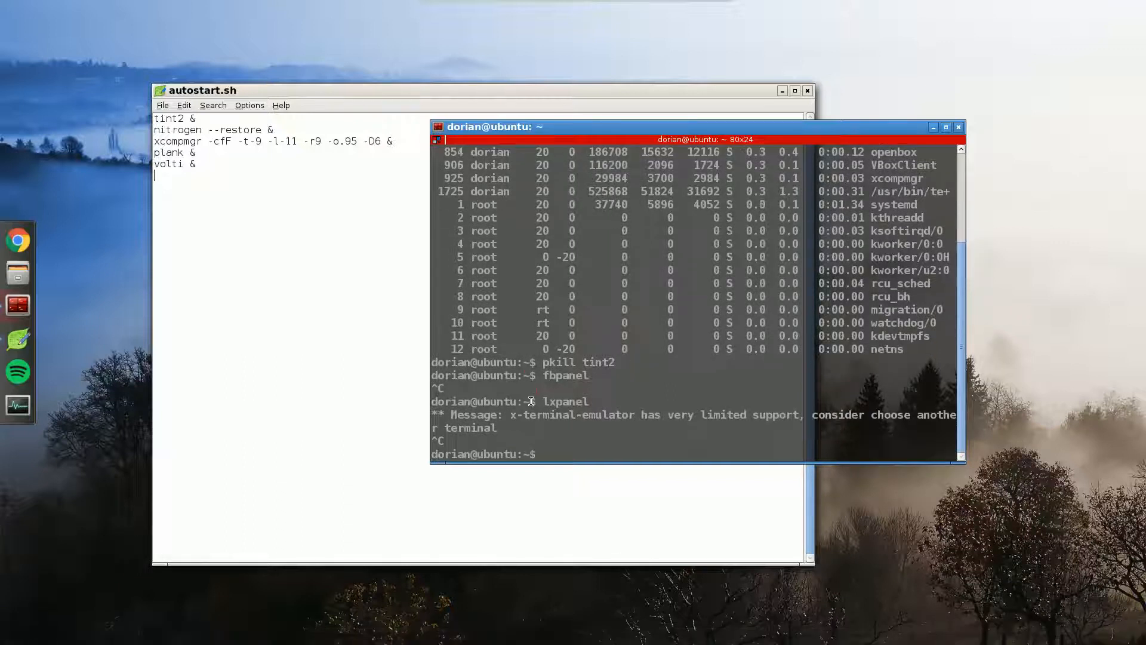
pyautogui.write('tint2 &')
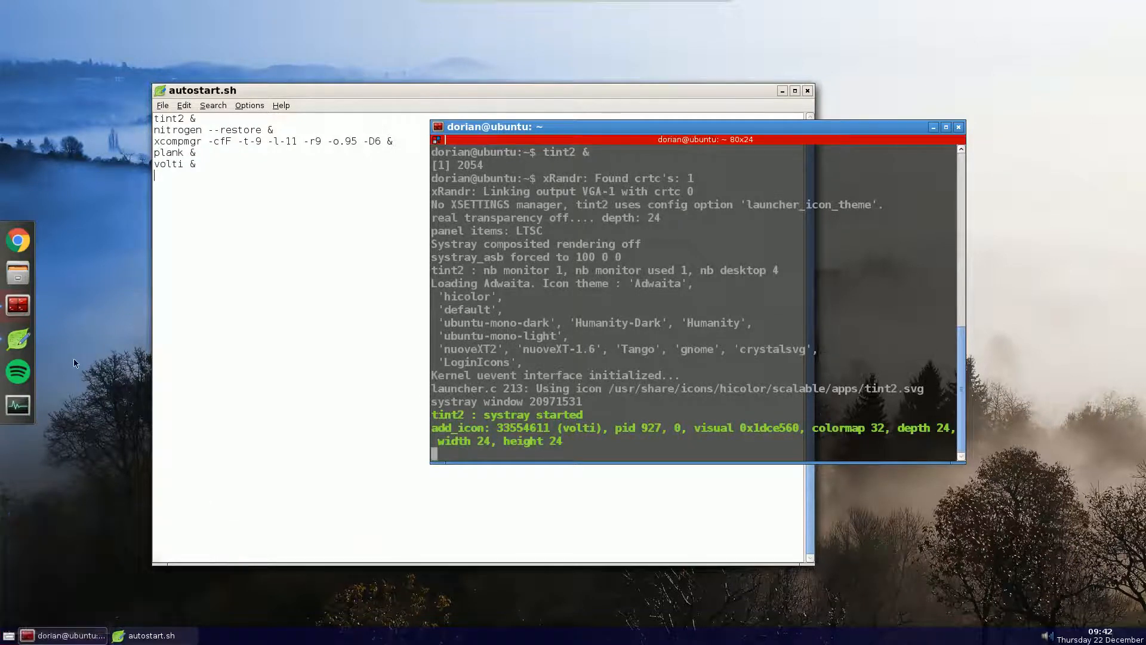
# - Show the desktop menu's Applications > Internet launchers
pyautogui.rightClick(72, 363)
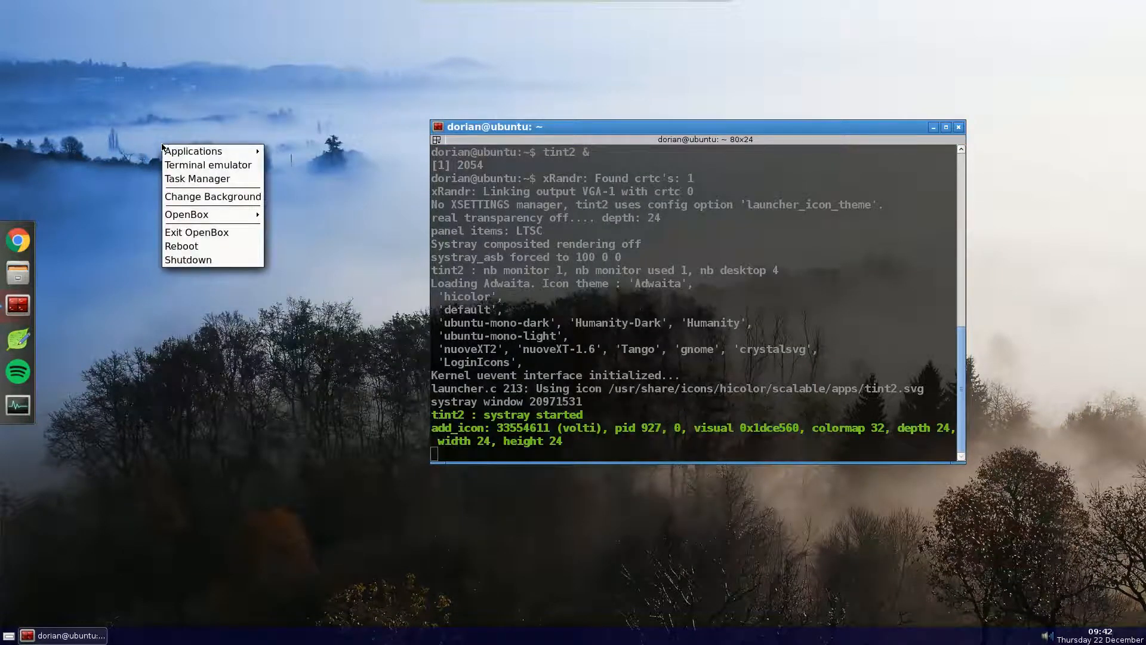
pyautogui.moveTo(206, 208)
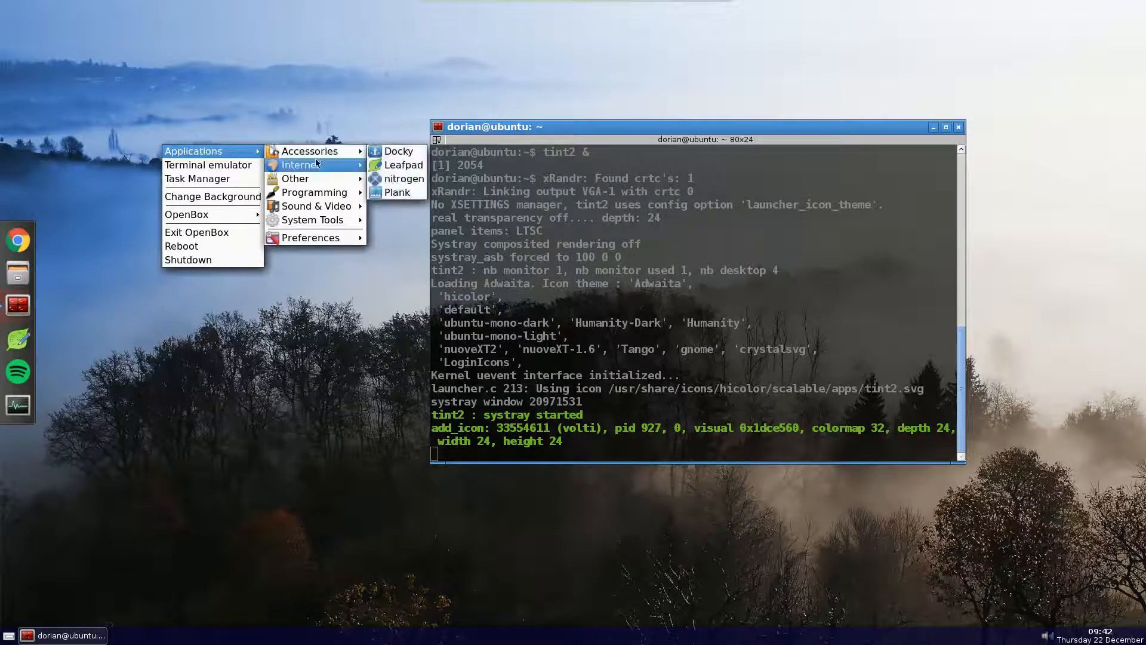
pyautogui.moveTo(313, 191)
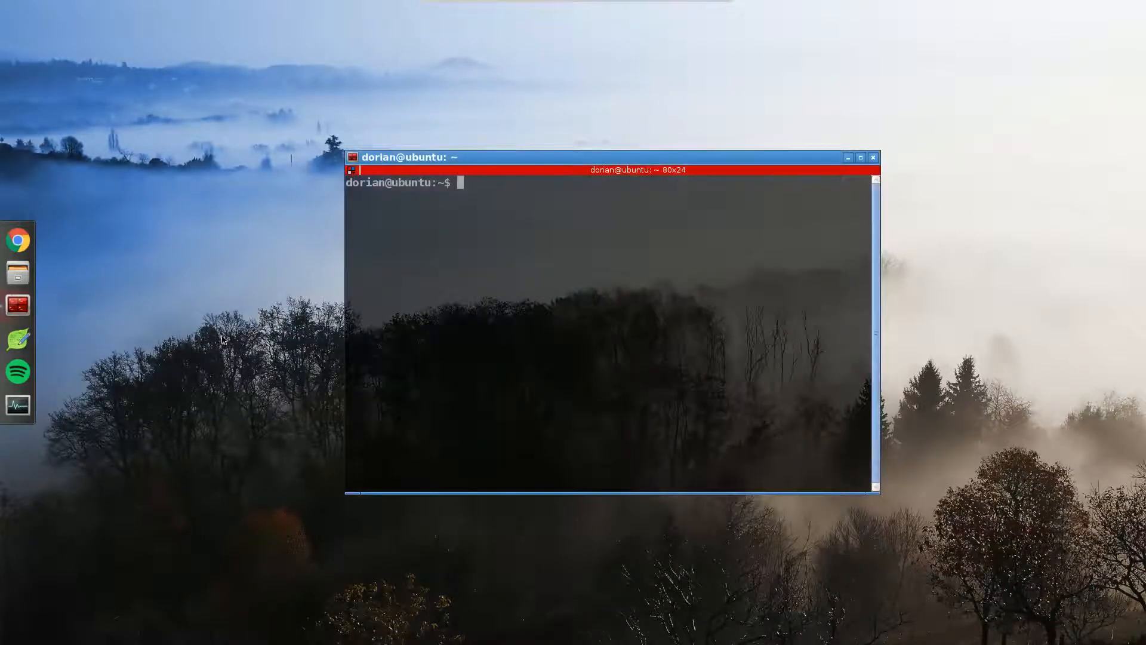
# - Launch tint2 & in the background from a fresh shell
pyautogui.write('tint2 &')
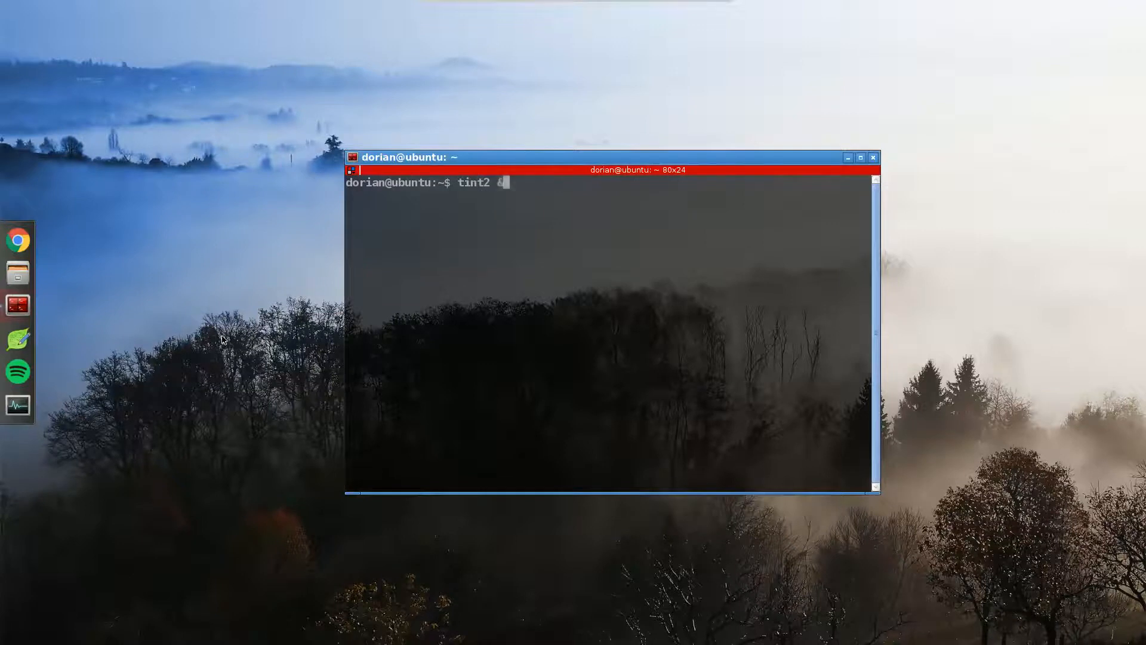
pyautogui.press('Return')
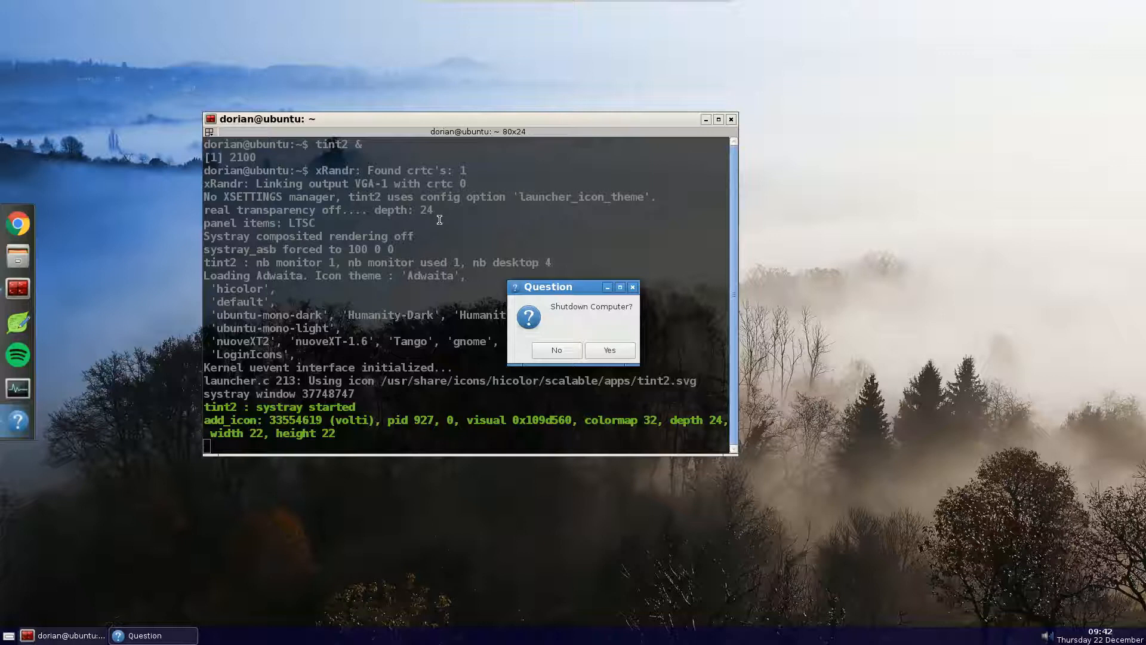
pyautogui.moveTo(557, 350)
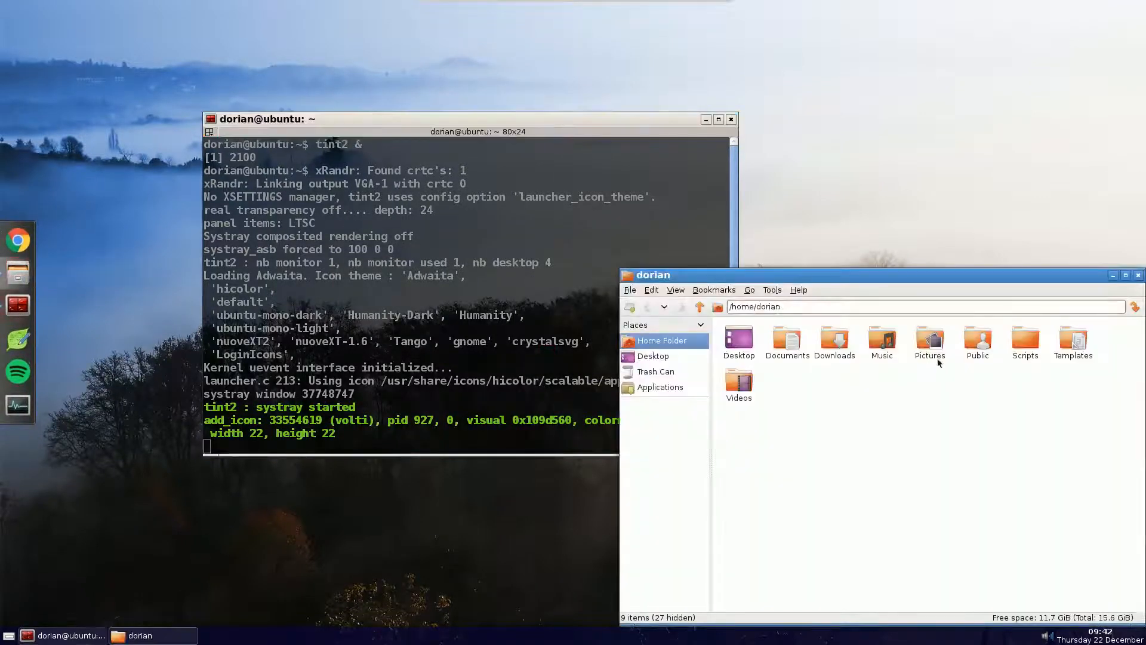
# - Open the shutdn script in Leafpad and dismiss its test shutdown prompt with No
pyautogui.rightClick(763, 337)
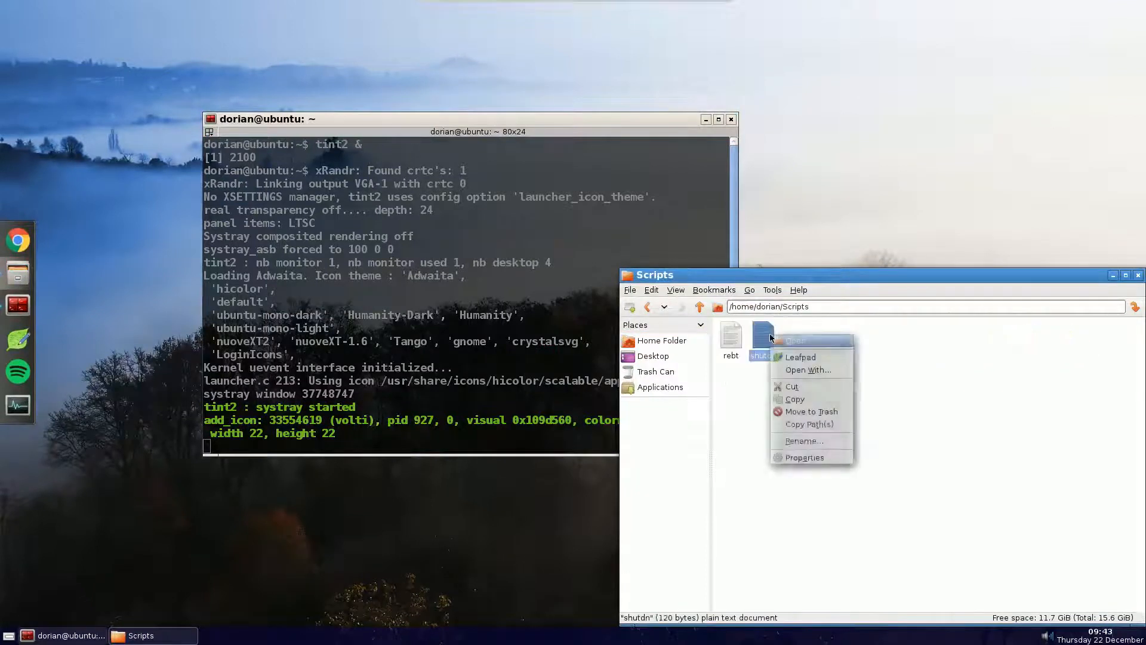
pyautogui.click(795, 341)
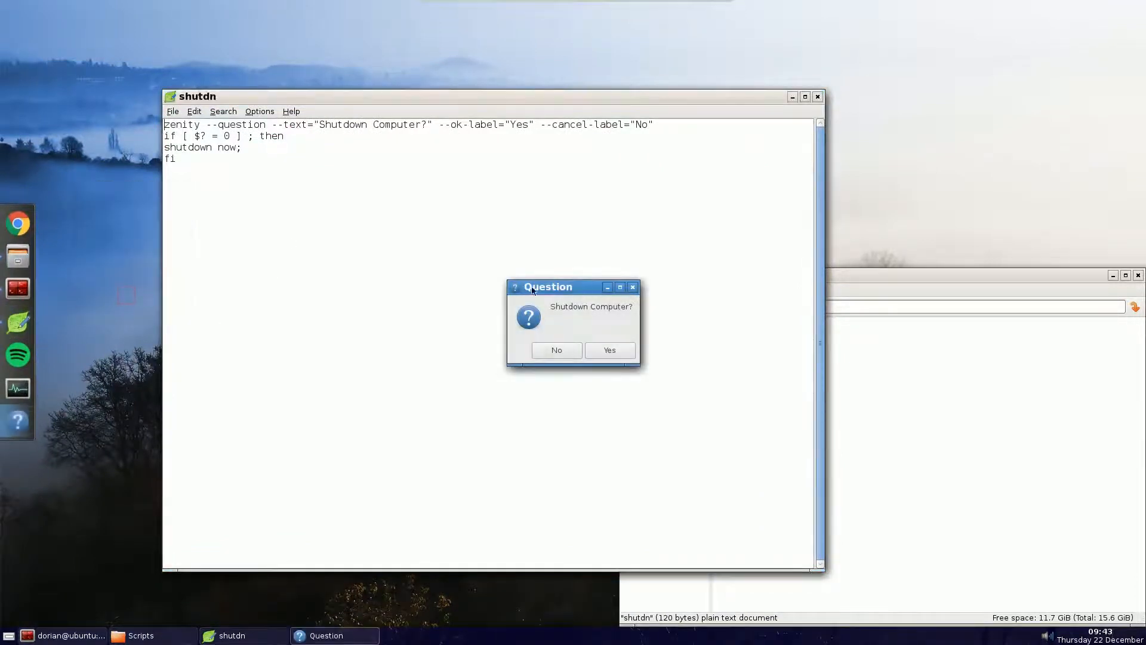
pyautogui.click(555, 350)
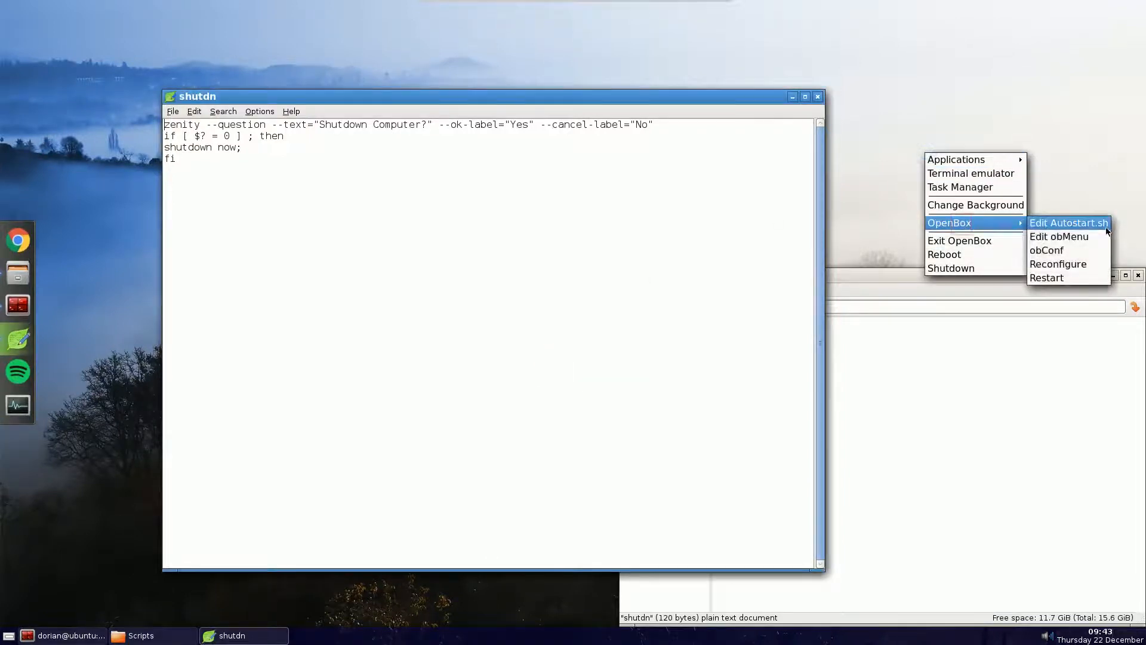
# - Confirm Shutdown executes ~/Scripts/shutdn in Obmenu, then run it from the desktop menu
pyautogui.click(1059, 237)
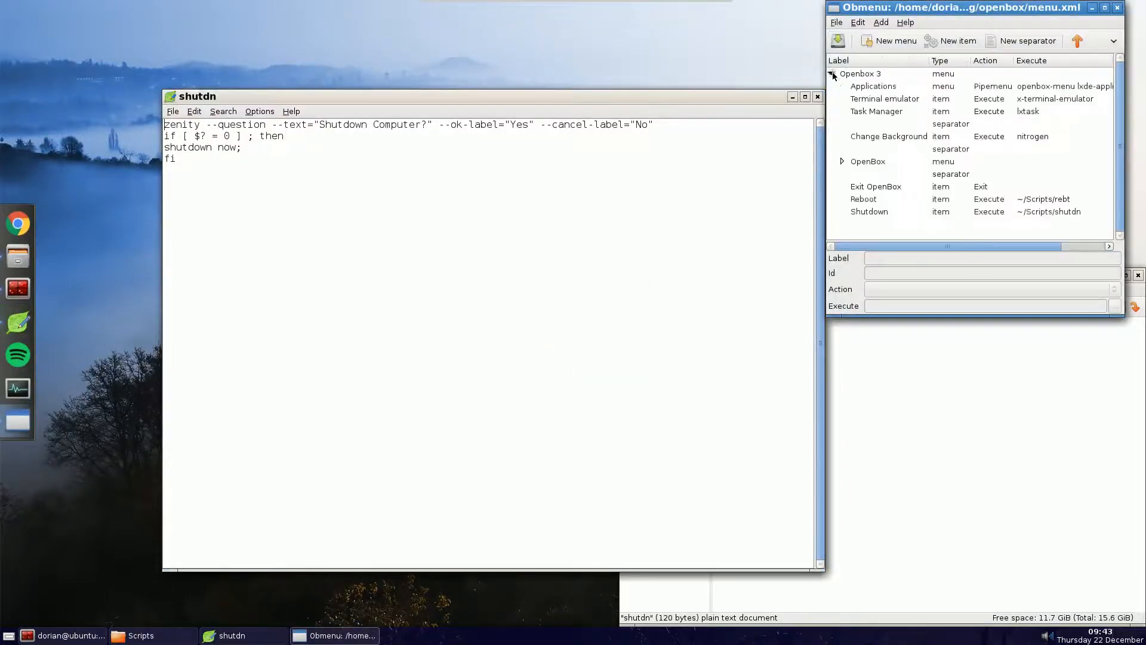
pyautogui.click(869, 211)
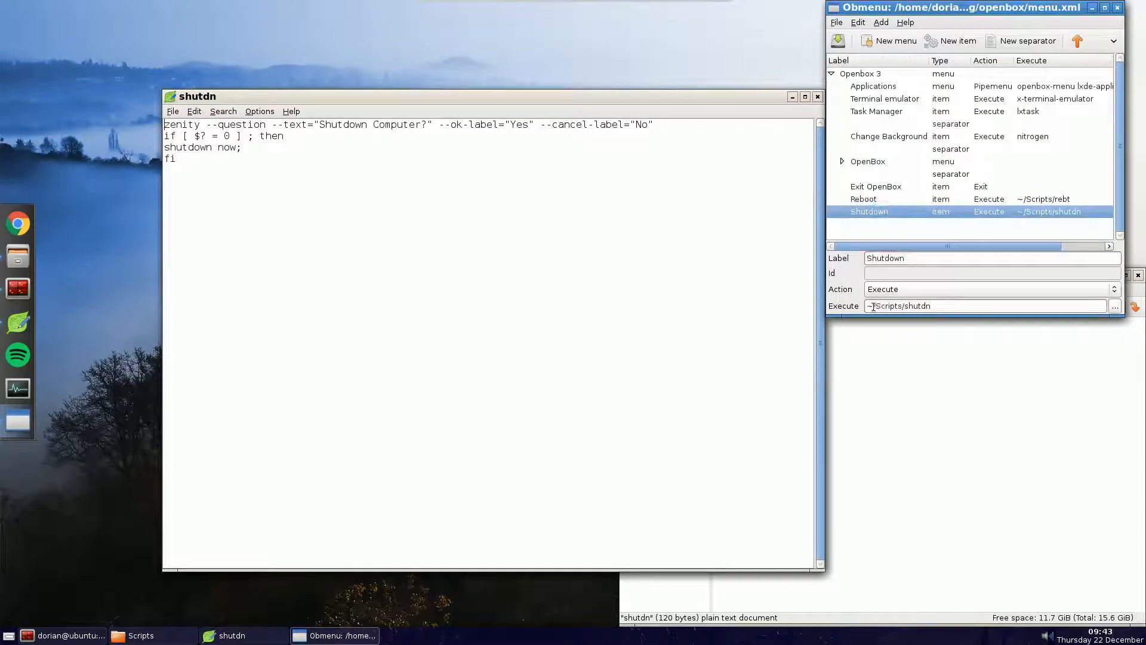
pyautogui.tripleClick(899, 305)
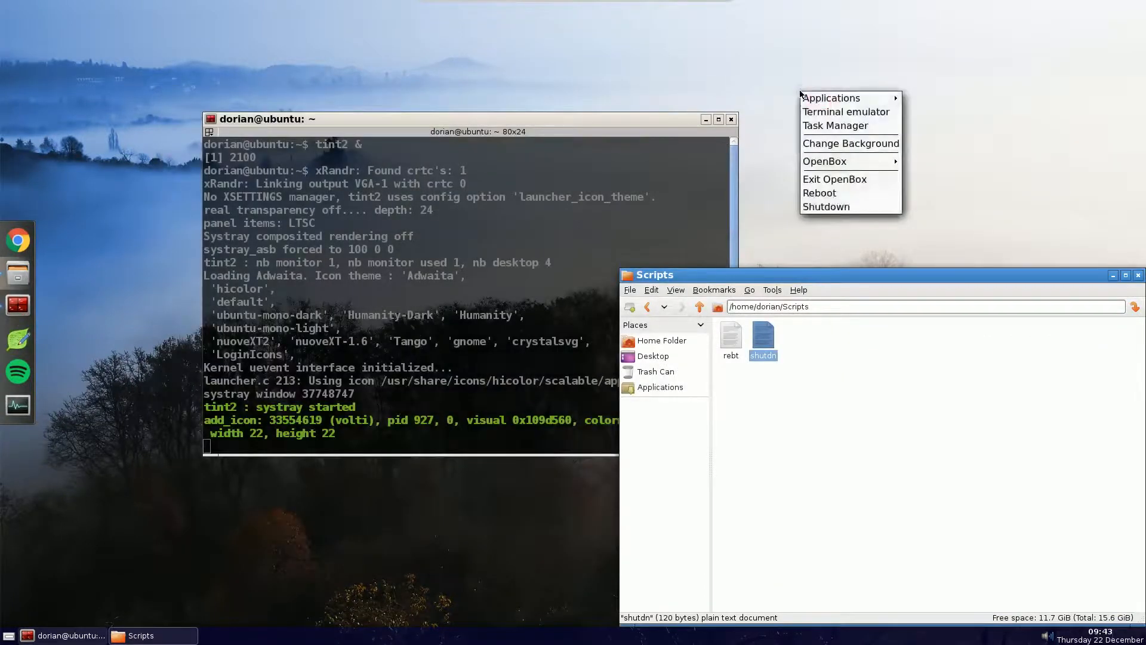
pyautogui.click(826, 207)
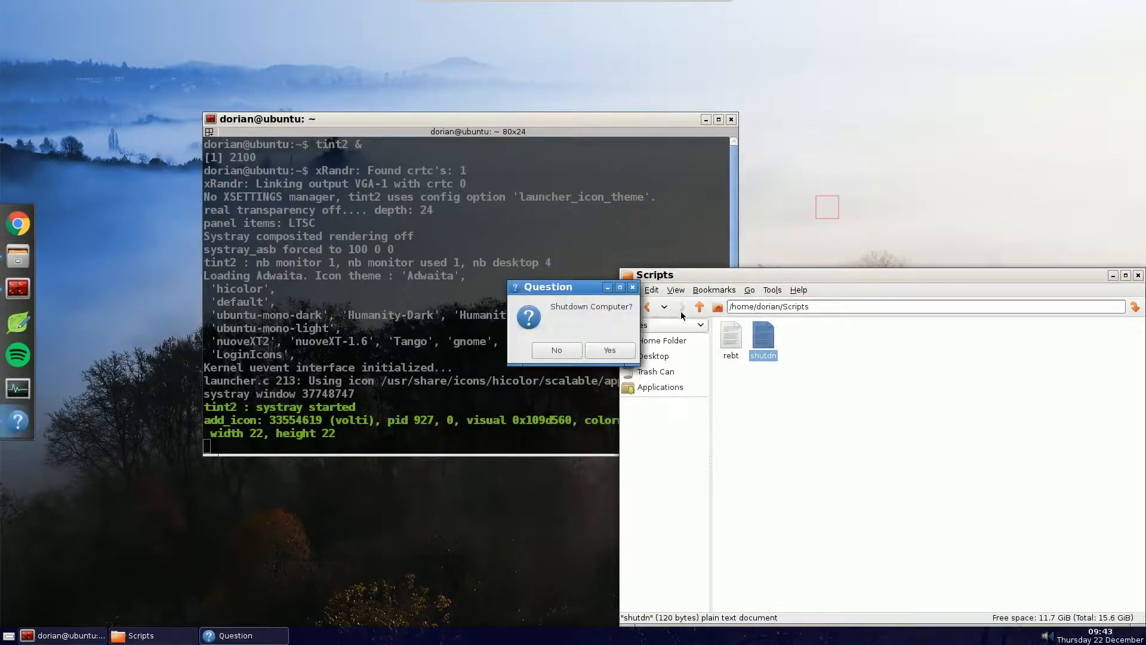